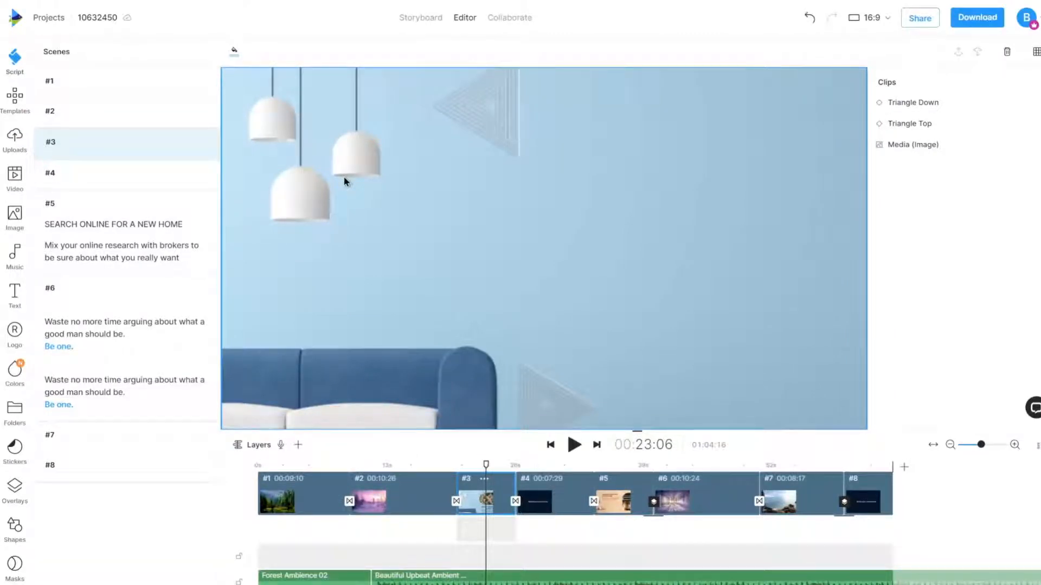
pyautogui.moveTo(130, 174)
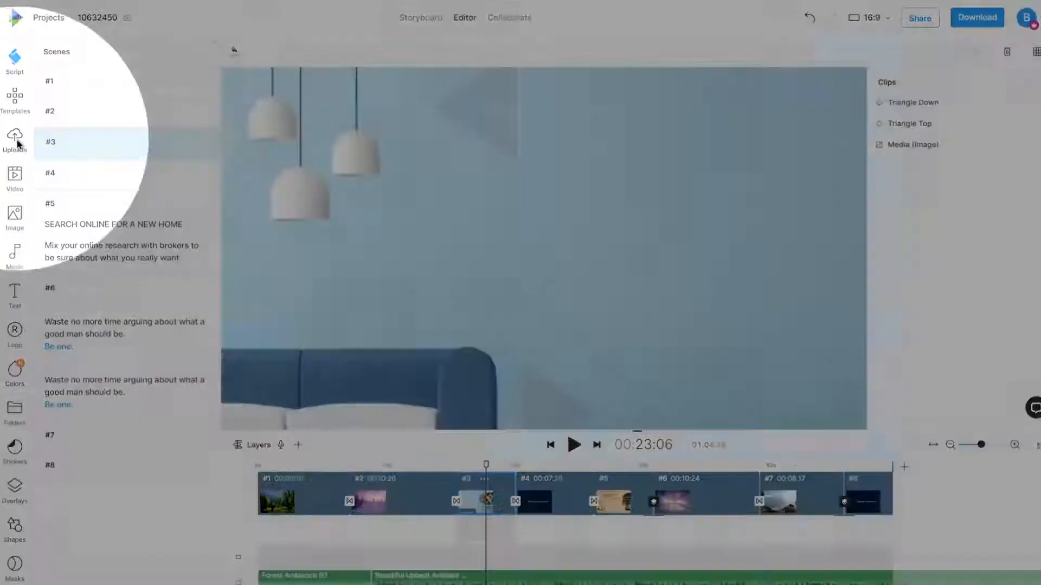
# Show the Uploads library with the cat photo, audio clips, outro.mp4 and intro.mp4.
pyautogui.click(15, 139)
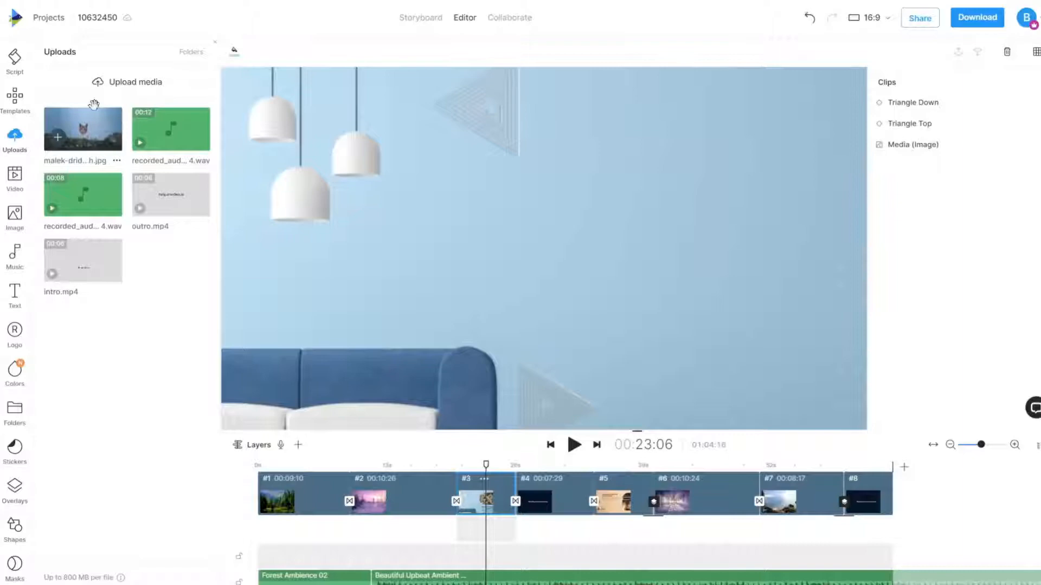
pyautogui.click(134, 82)
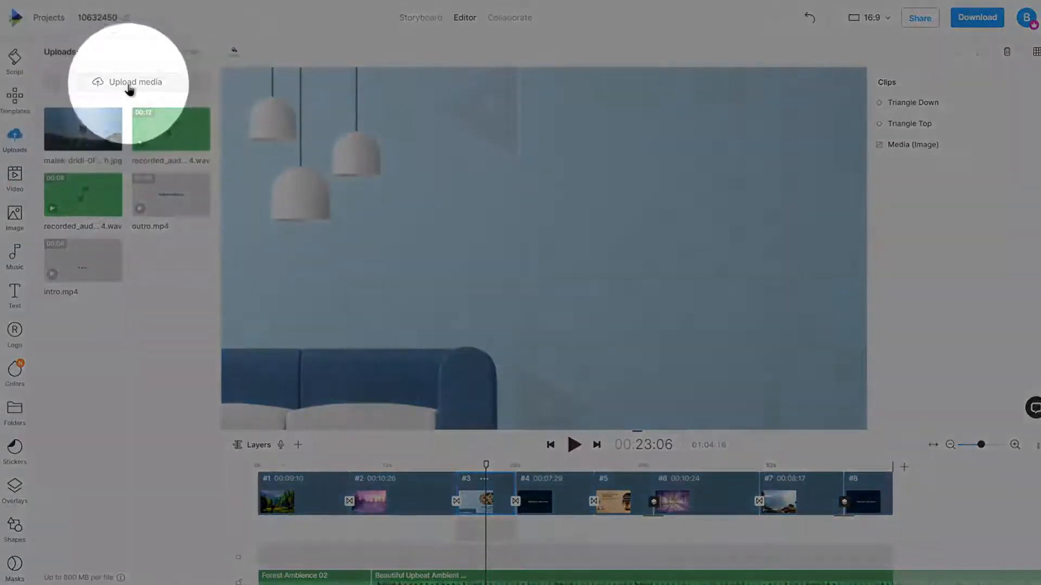
# Upload two unsplash cat photos, test cat and test video from Downloads.
pyautogui.click(134, 82)
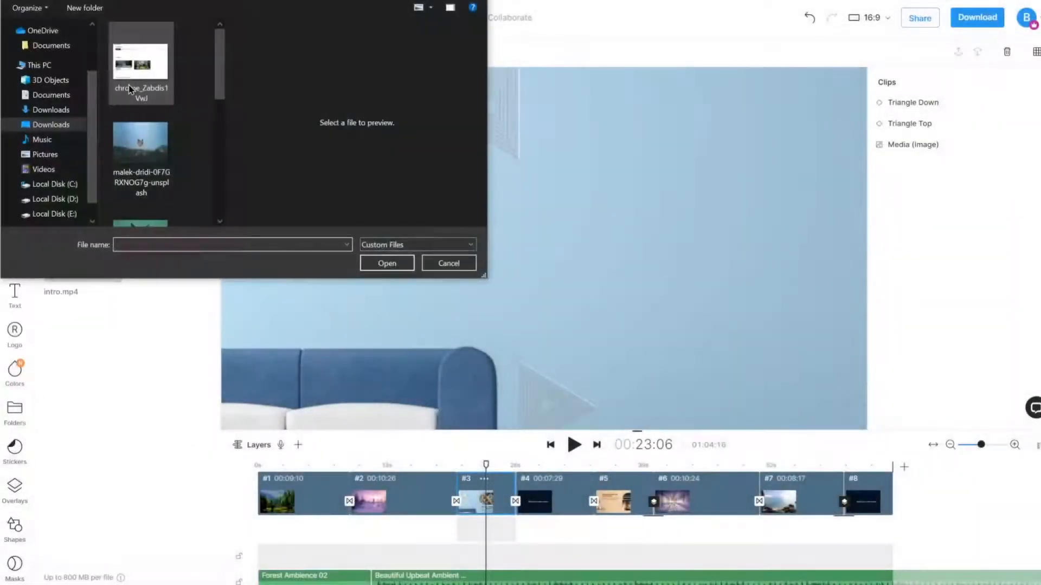
pyautogui.click(140, 142)
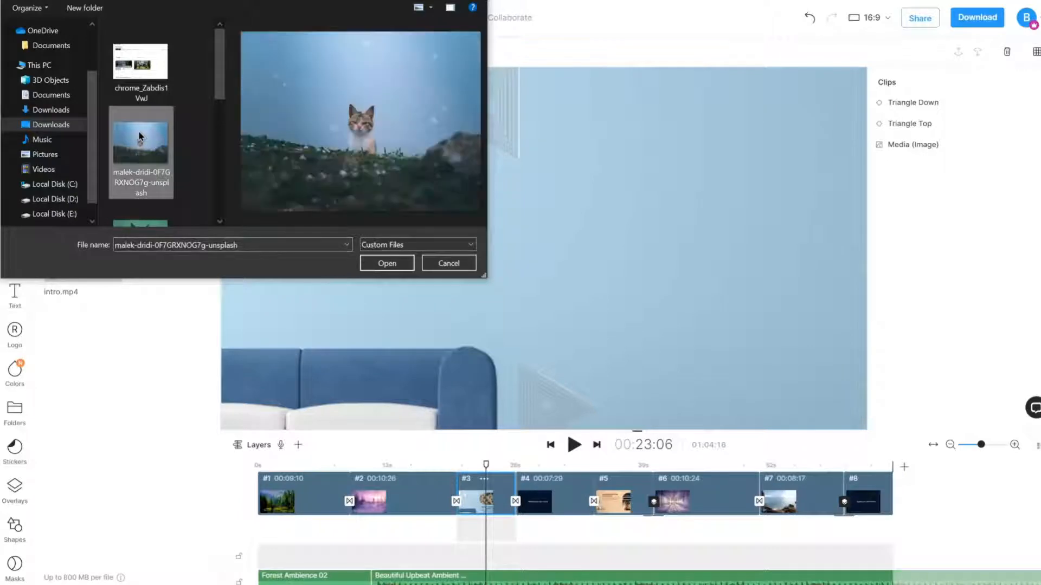
pyautogui.scroll(-3)
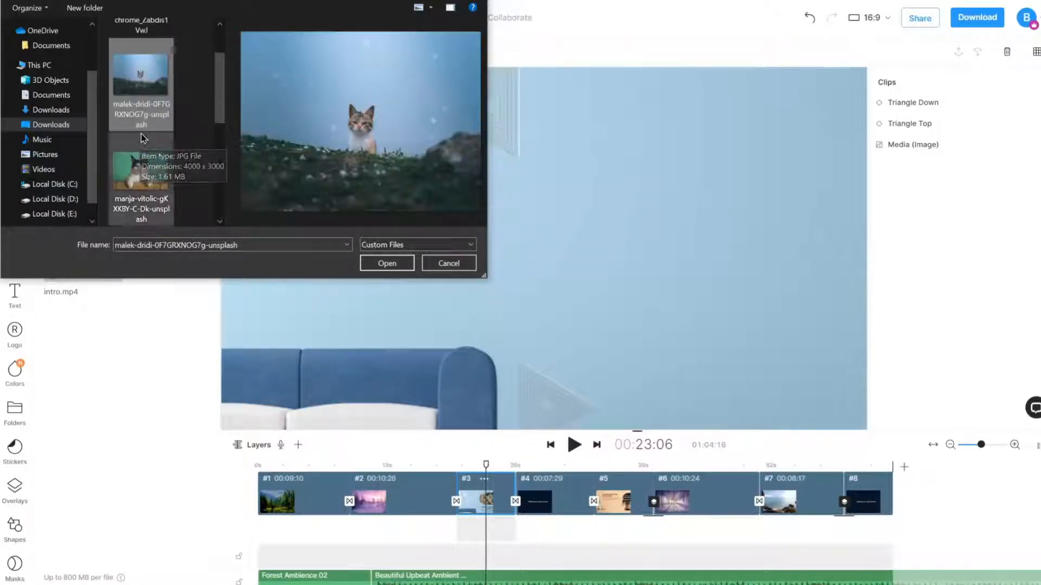
pyautogui.moveTo(225, 143)
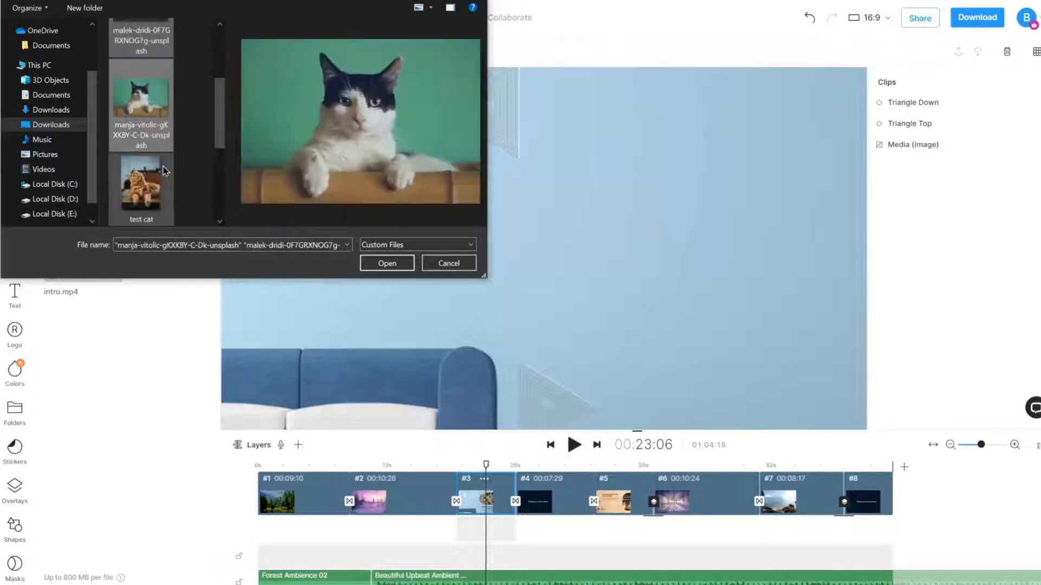
pyautogui.click(140, 188)
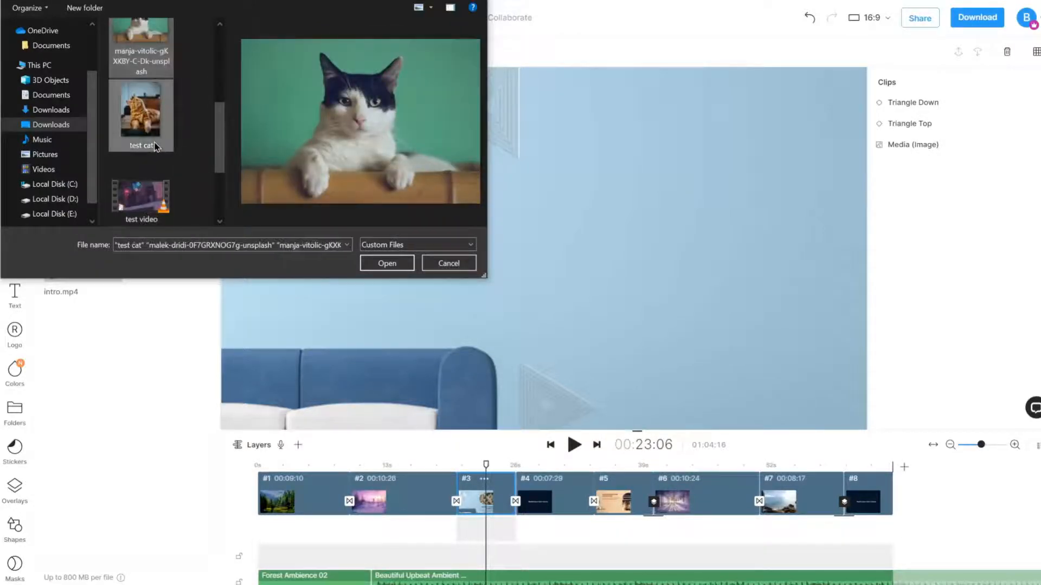
pyautogui.click(141, 193)
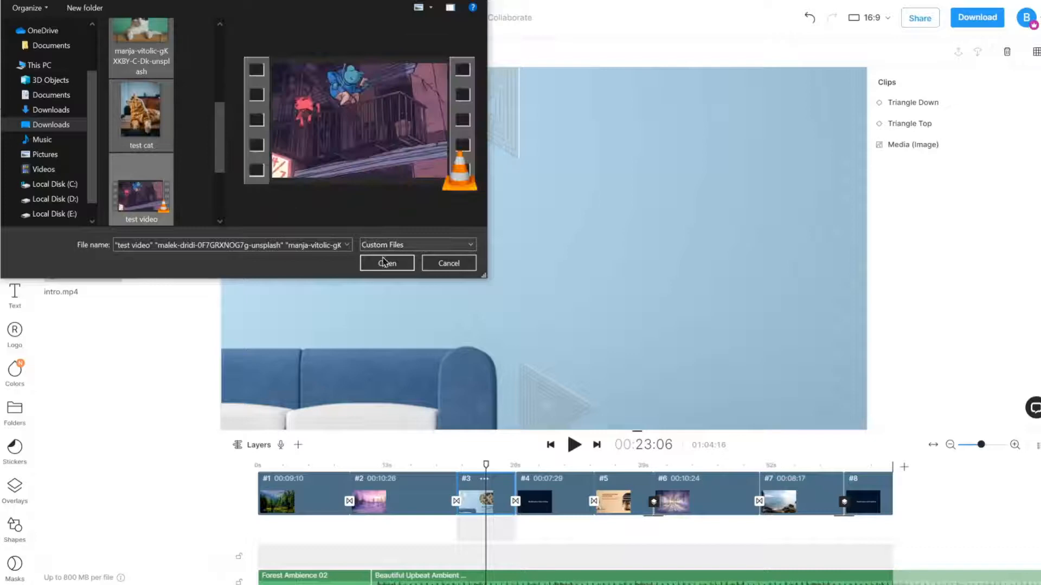
pyautogui.click(386, 262)
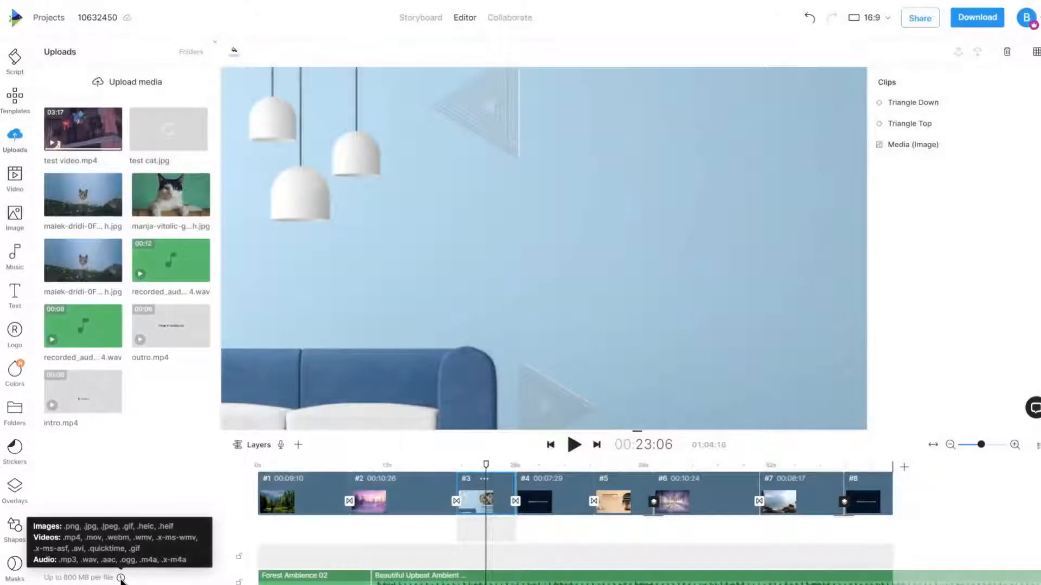
pyautogui.moveTo(127, 471)
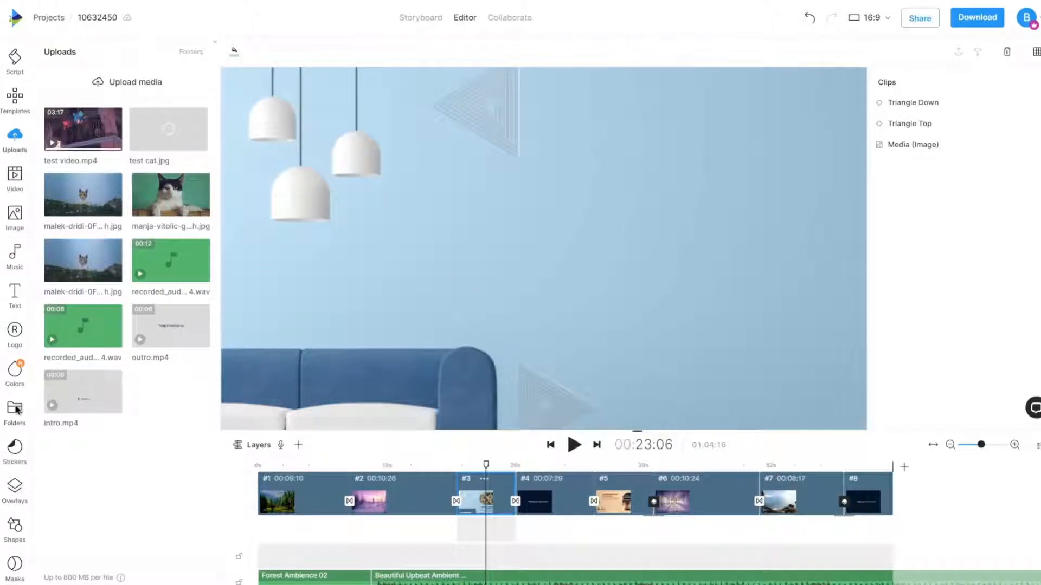
# Create a new media folder from the Folders section and open it.
pyautogui.click(15, 408)
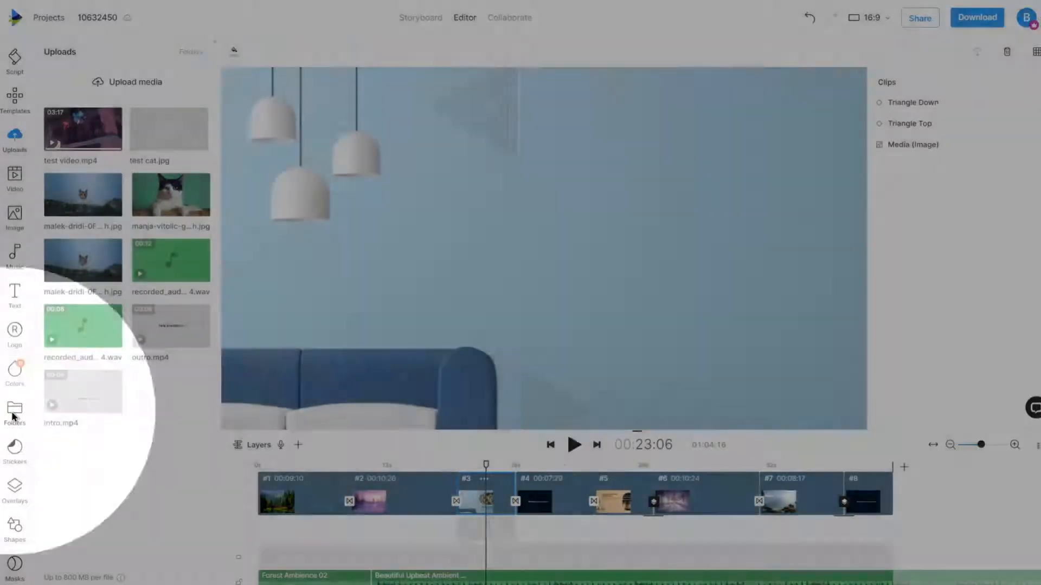
pyautogui.click(15, 411)
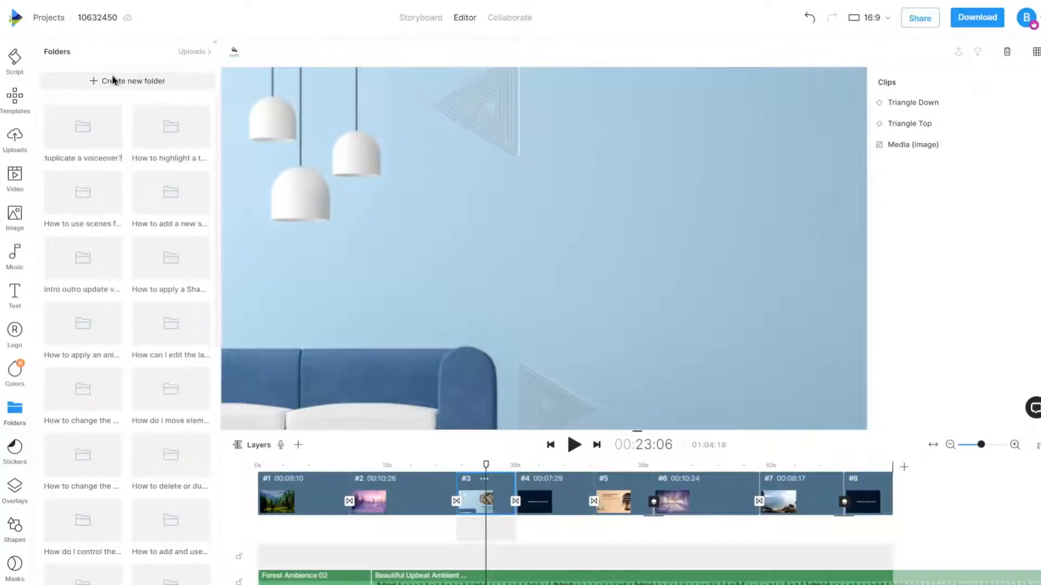
pyautogui.click(129, 80)
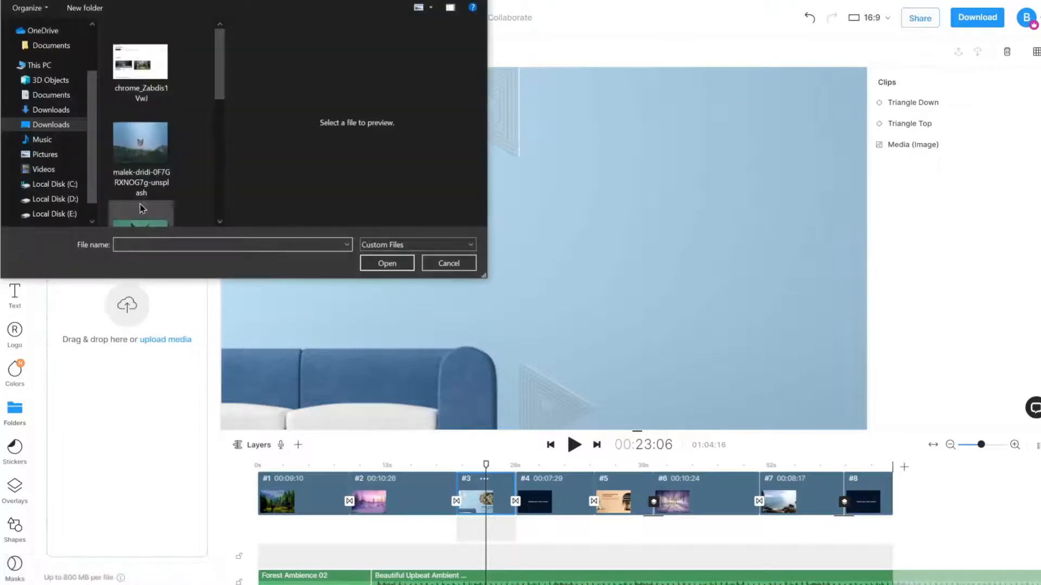
# Upload test voice.wav into the new folder.
pyautogui.click(141, 189)
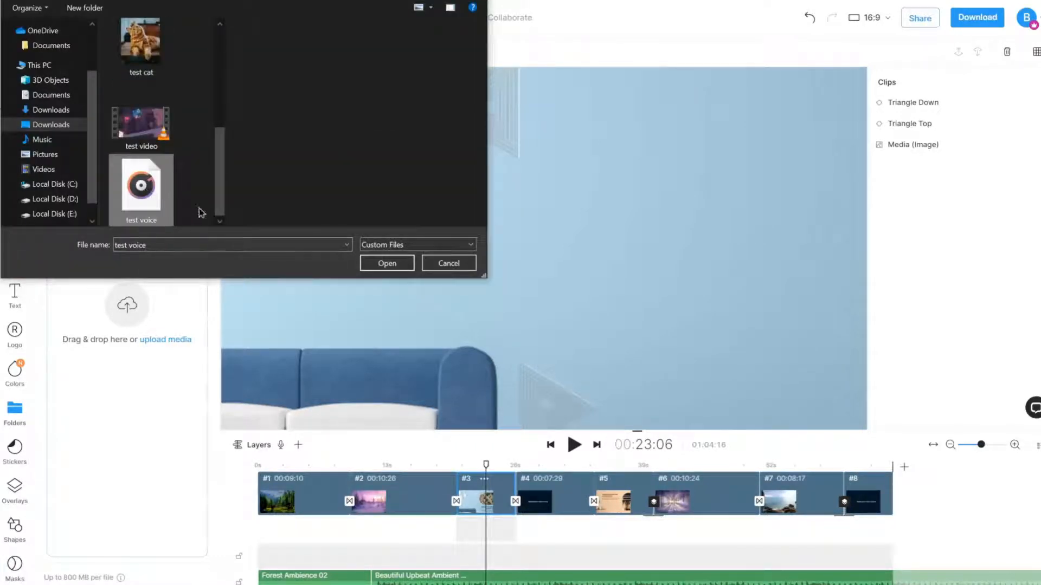
pyautogui.click(386, 262)
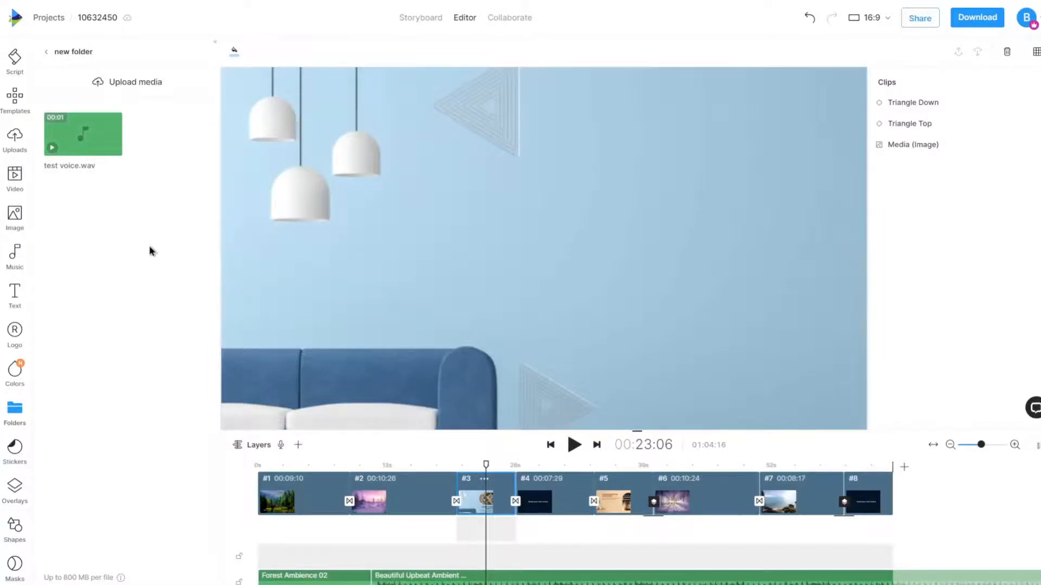
pyautogui.moveTo(48, 184)
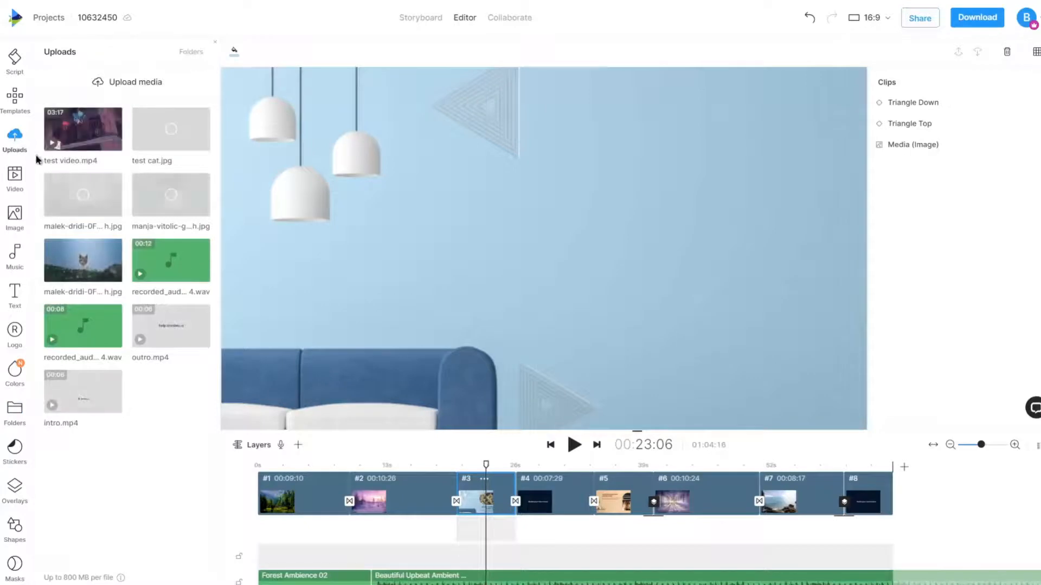
# Move test video.mp4 into the new folder, then open that folder.
pyautogui.click(117, 164)
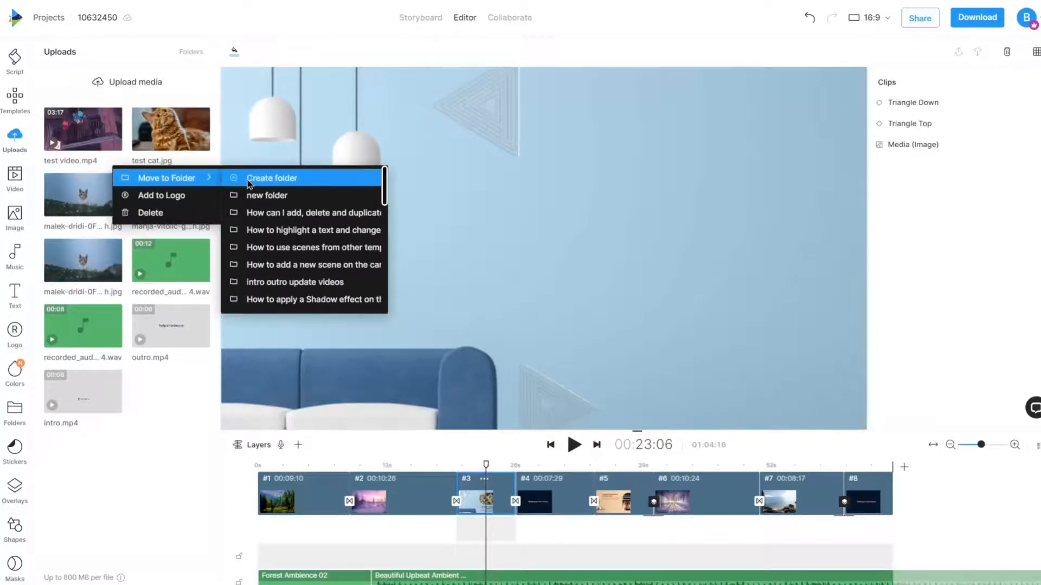
pyautogui.moveTo(267, 195)
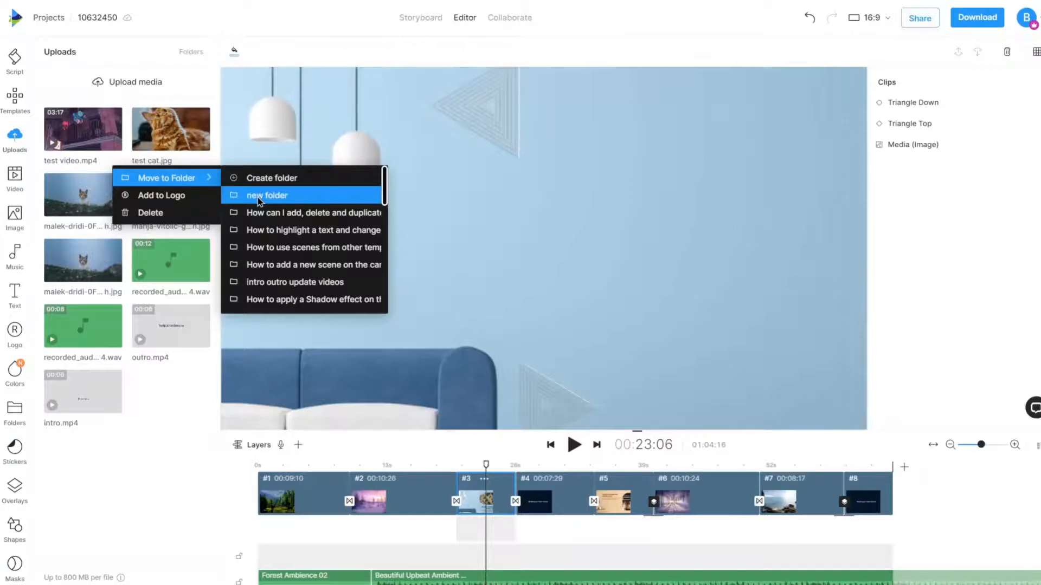
pyautogui.click(267, 194)
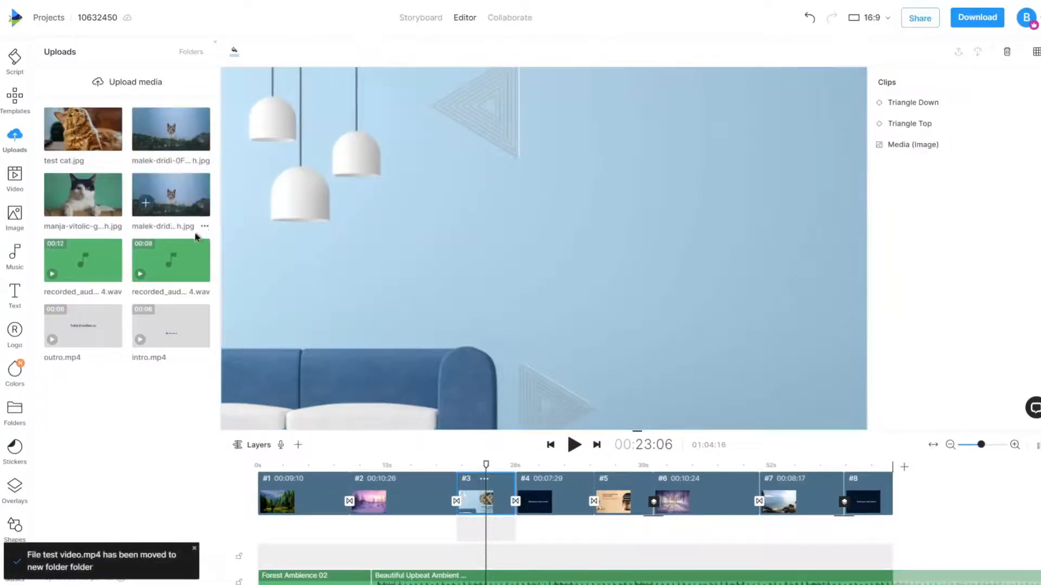
pyautogui.click(15, 410)
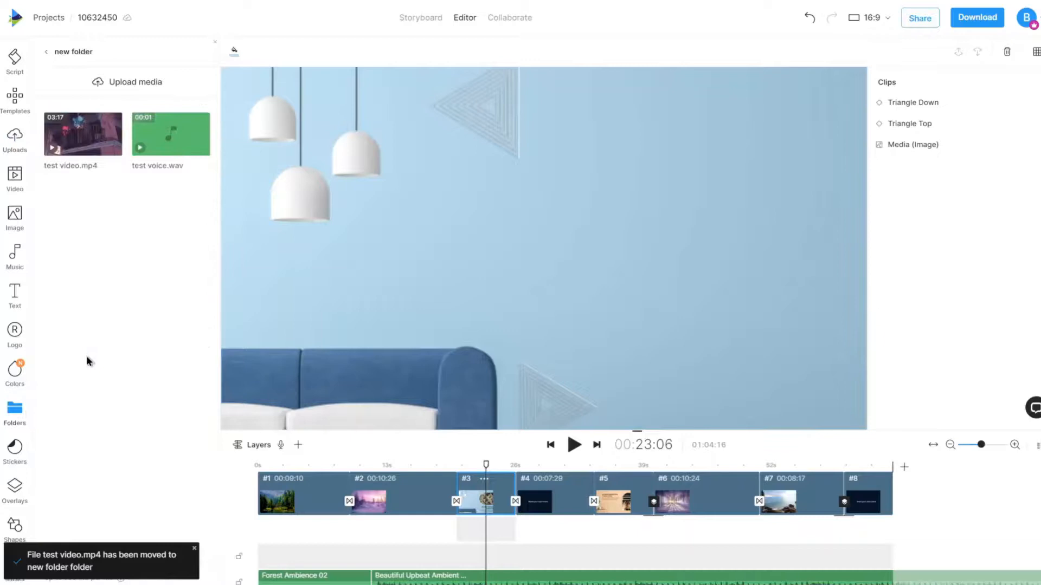
pyautogui.moveTo(118, 189)
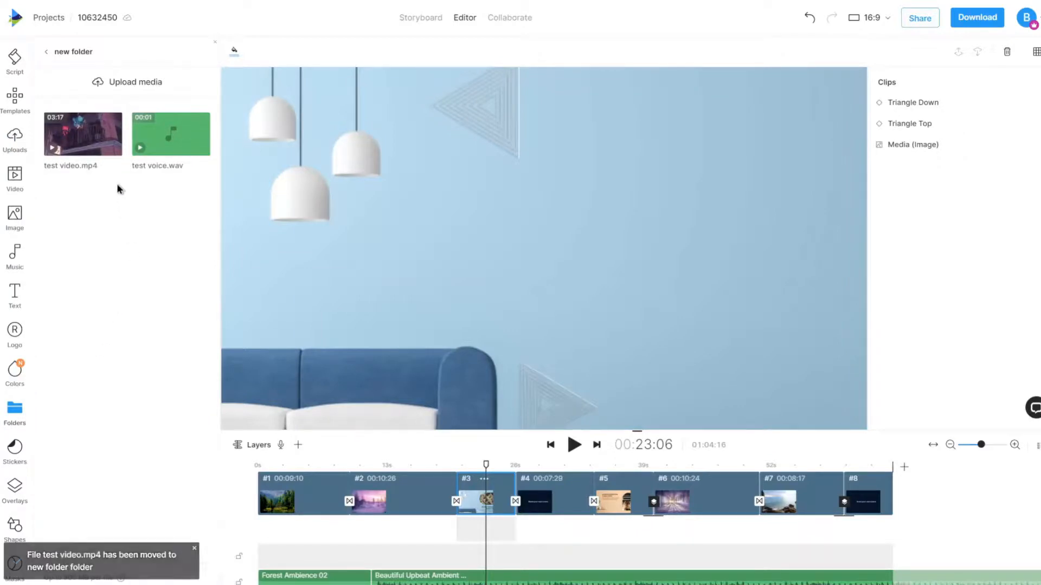